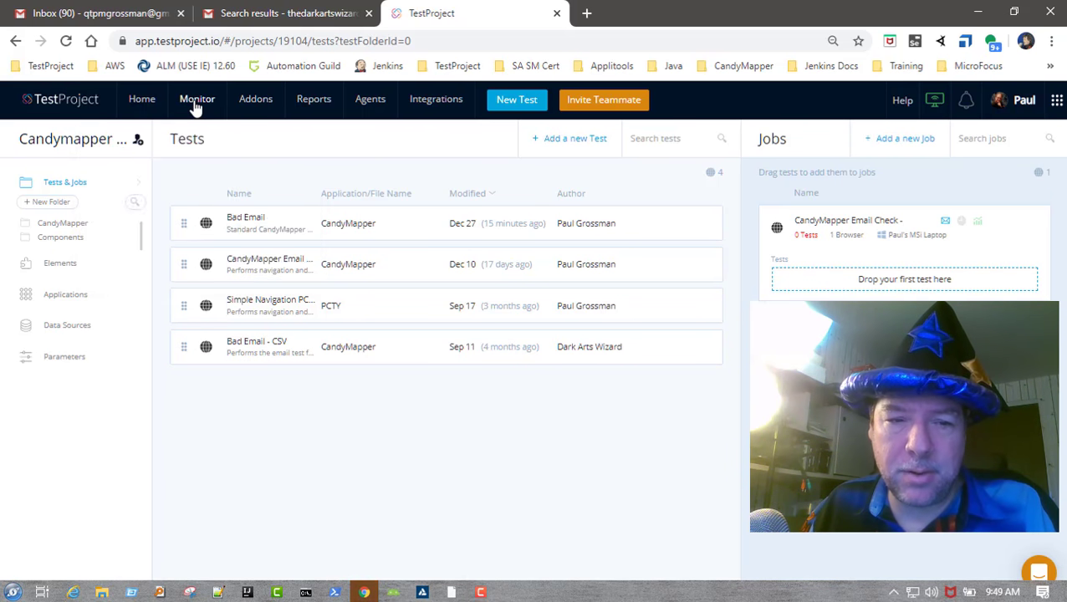
Review the Monitor dashboard, then return to the project's tests and jobs list
left_click(196, 99)
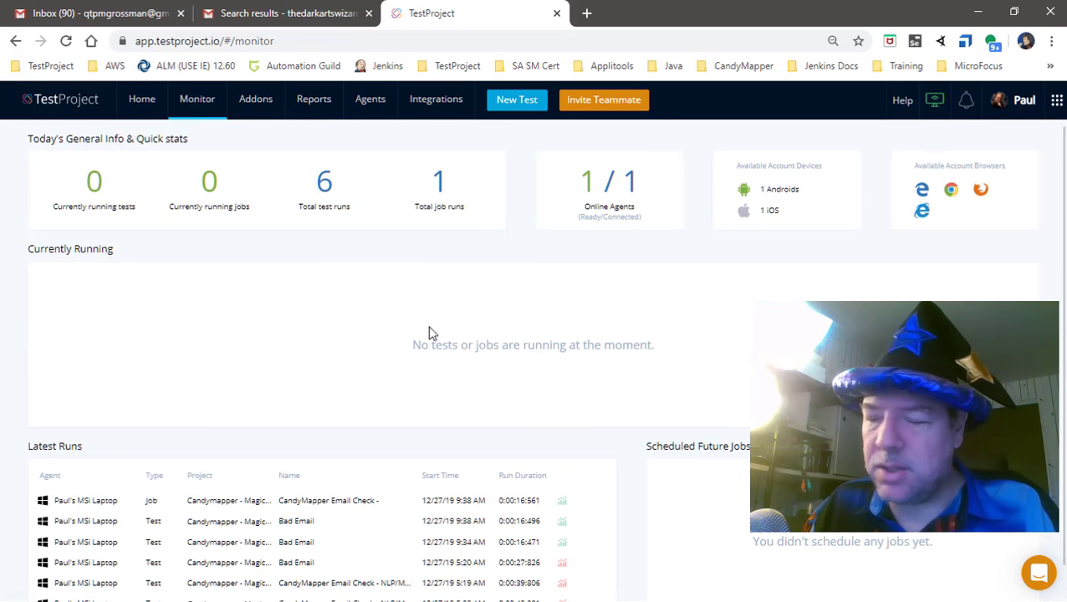
mouse_move(263, 346)
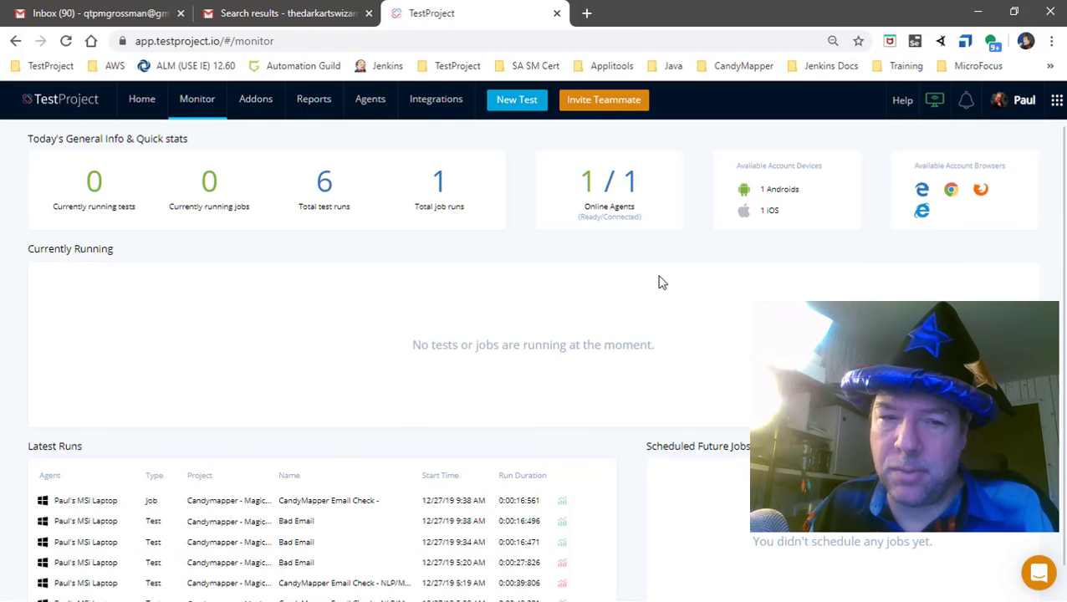
left_click(141, 99)
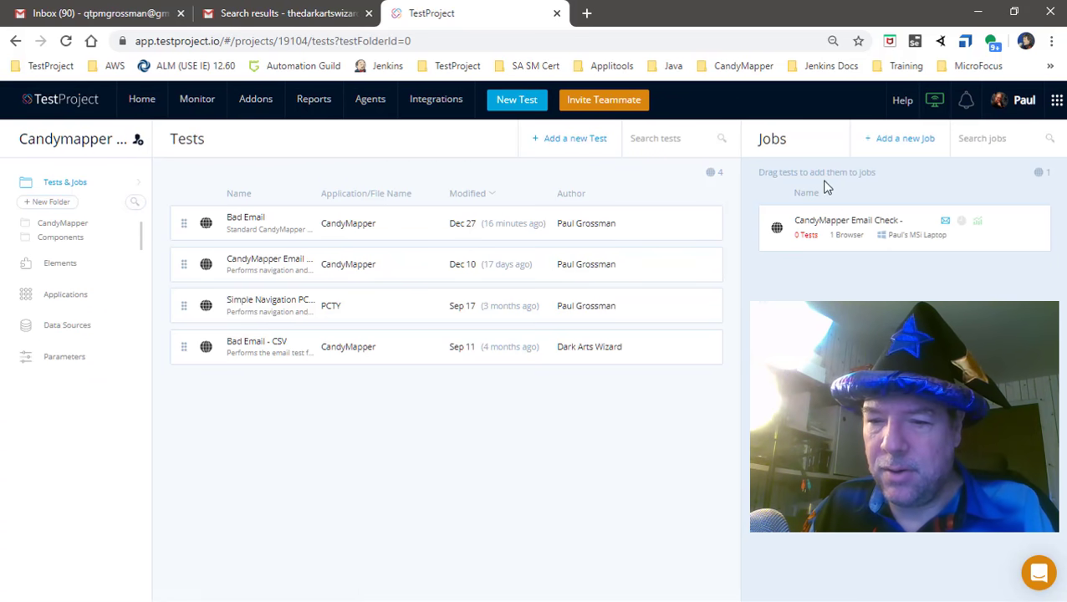
mouse_move(898, 237)
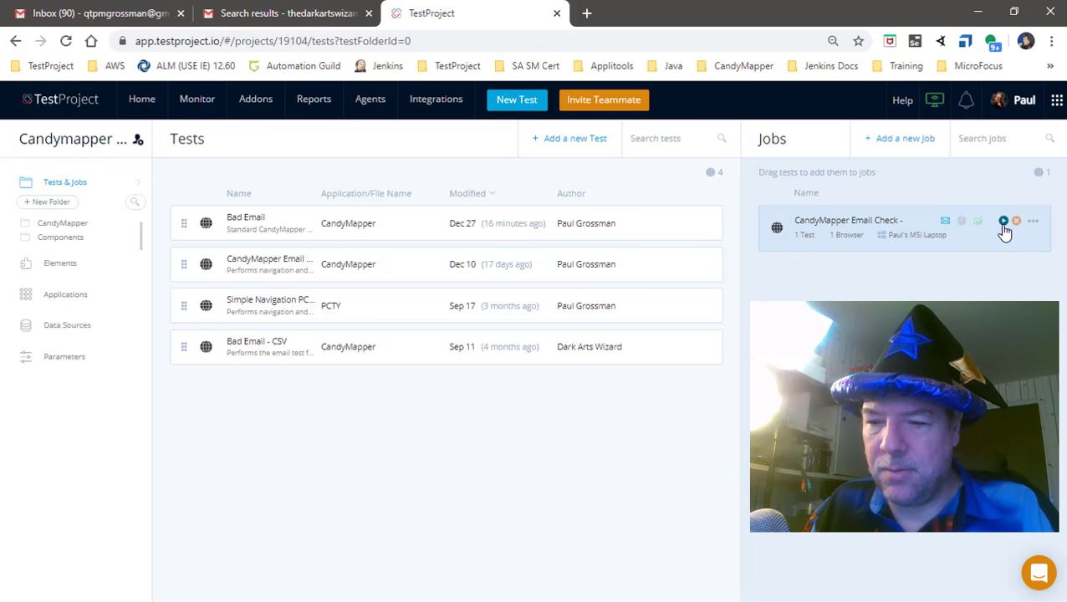
Edit the CandyMapper Email Check job to add Firefox 67.0, save, and accept notification settings
left_click(1032, 219)
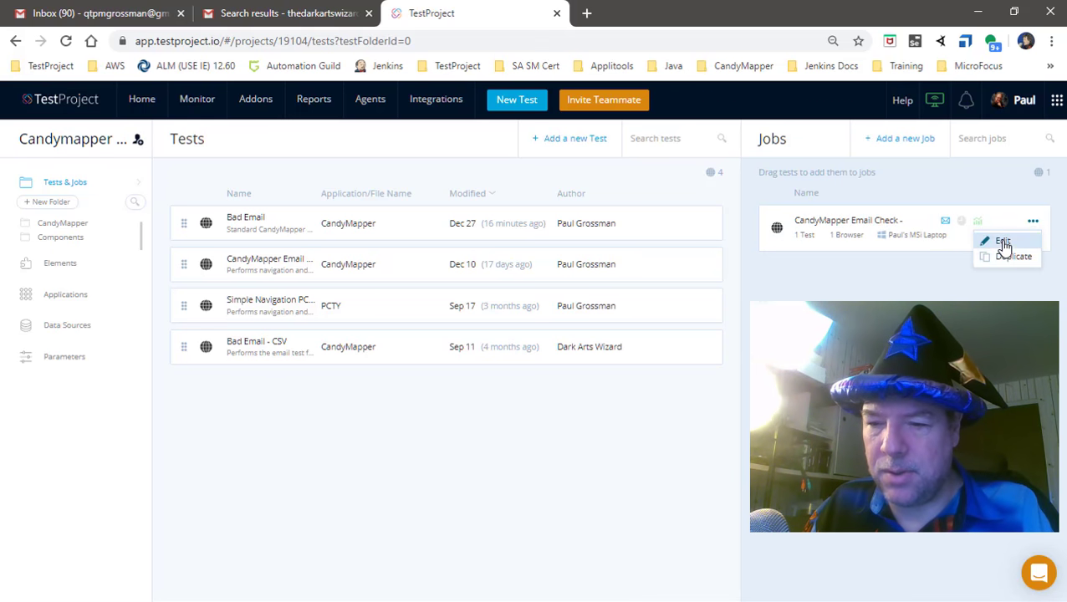
left_click(1003, 240)
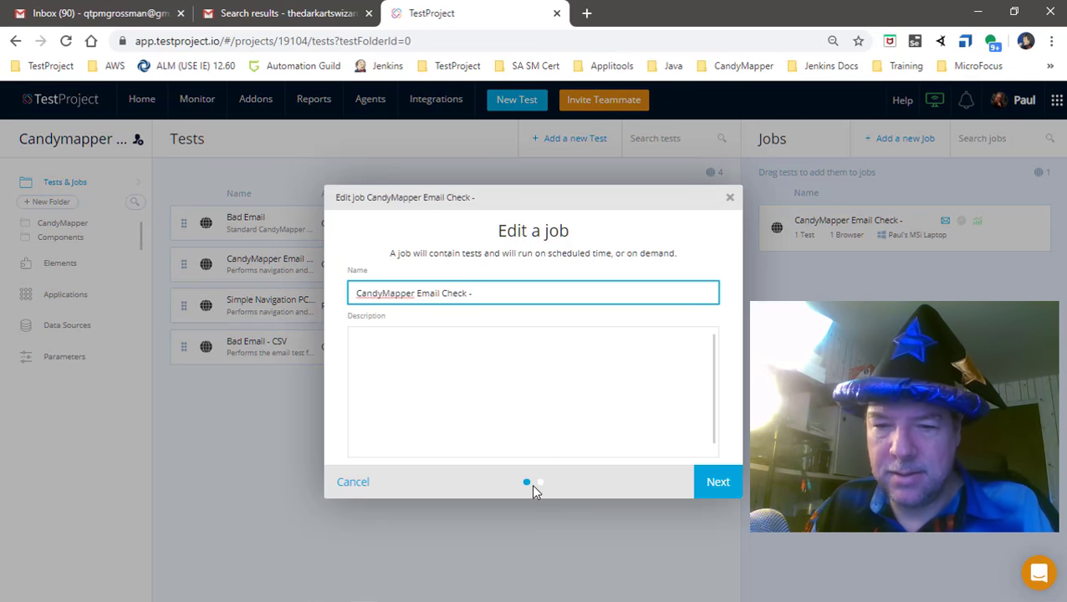
left_click(717, 481)
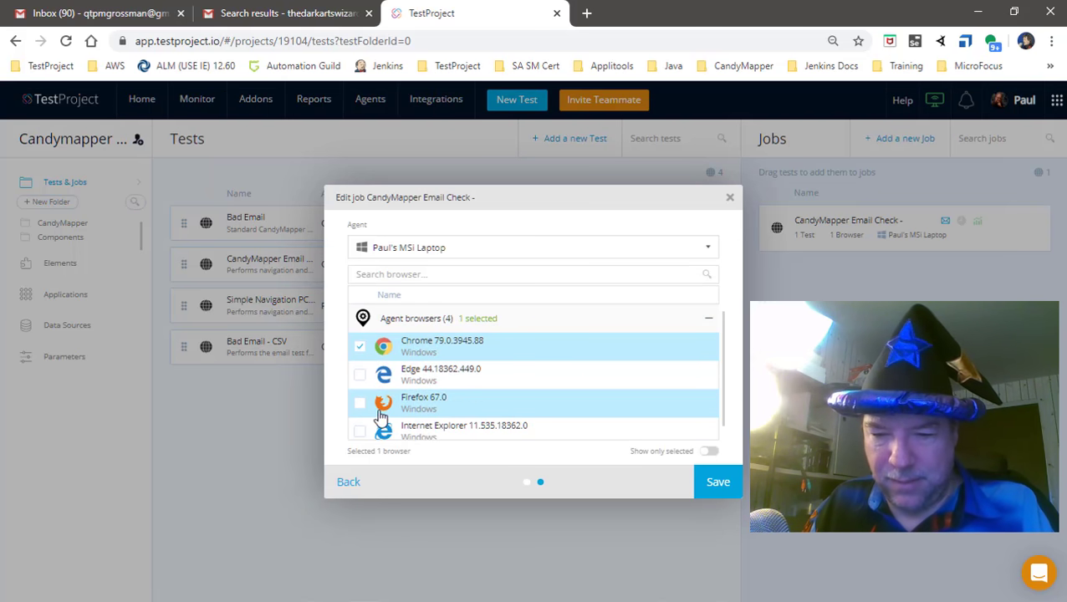
left_click(360, 403)
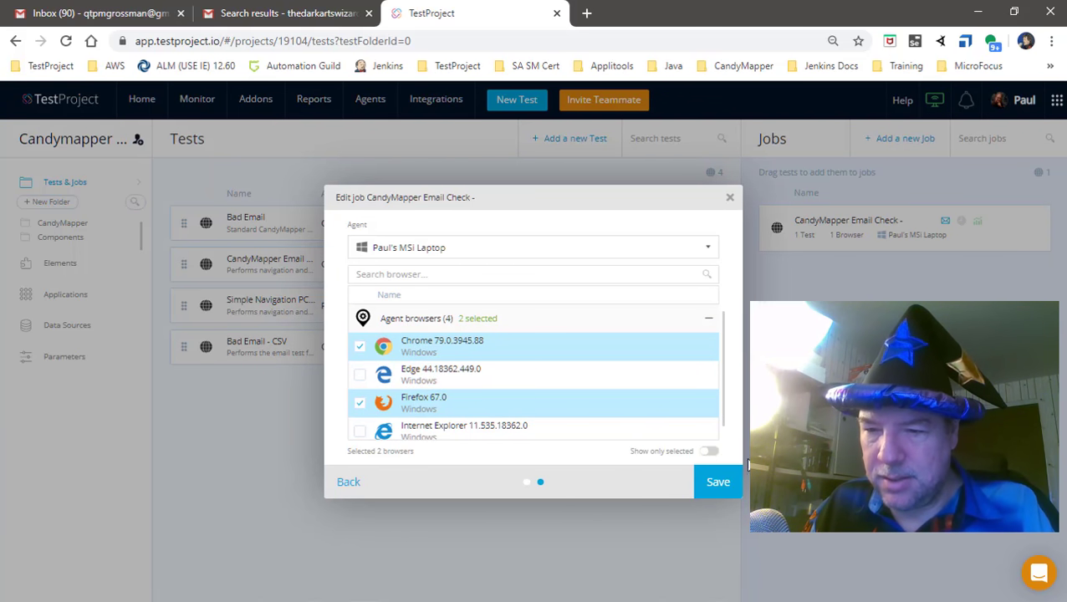
left_click(717, 480)
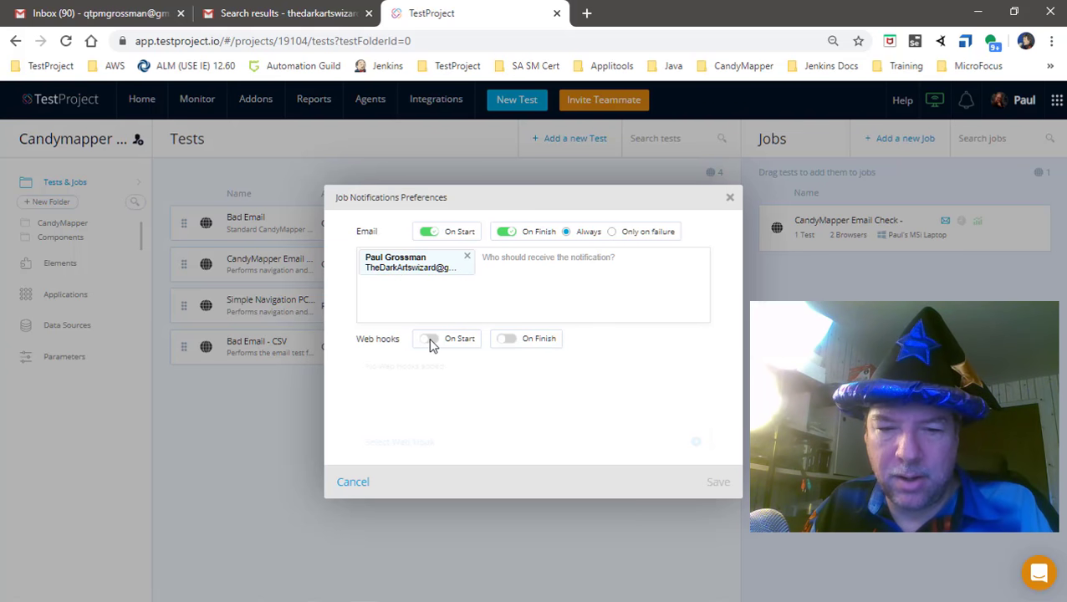
left_click(352, 481)
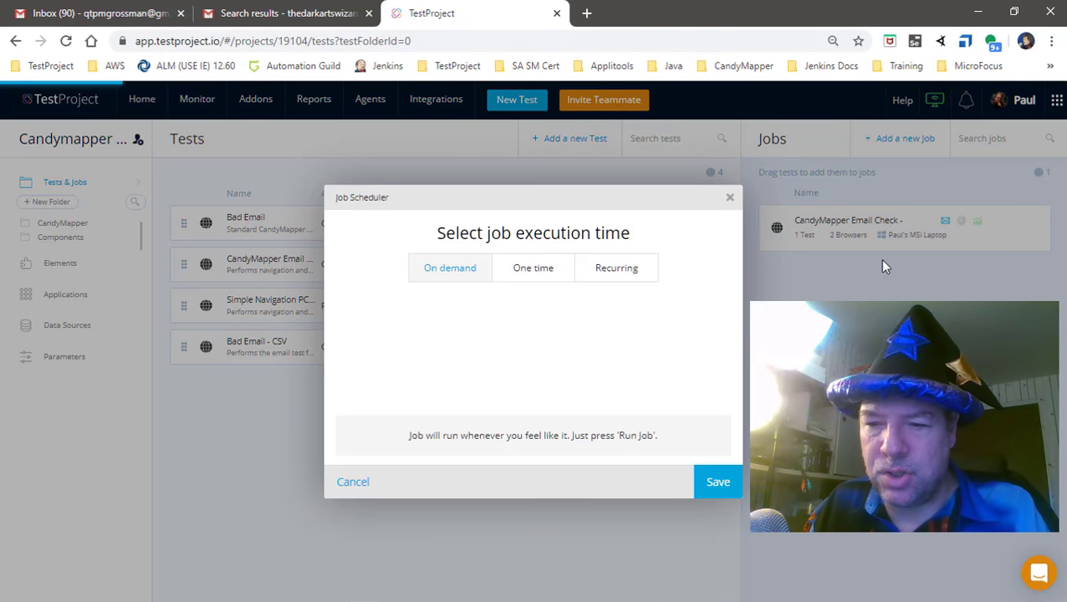
Save a recurring Friday schedule at hours 00 and 10, minutes 00–50
left_click(717, 480)
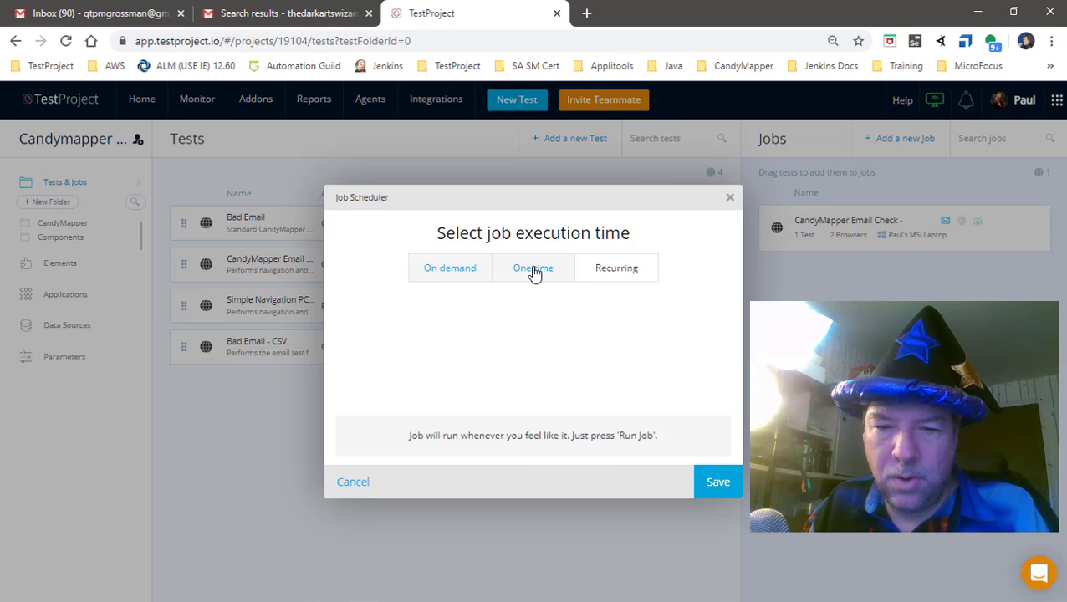
left_click(533, 268)
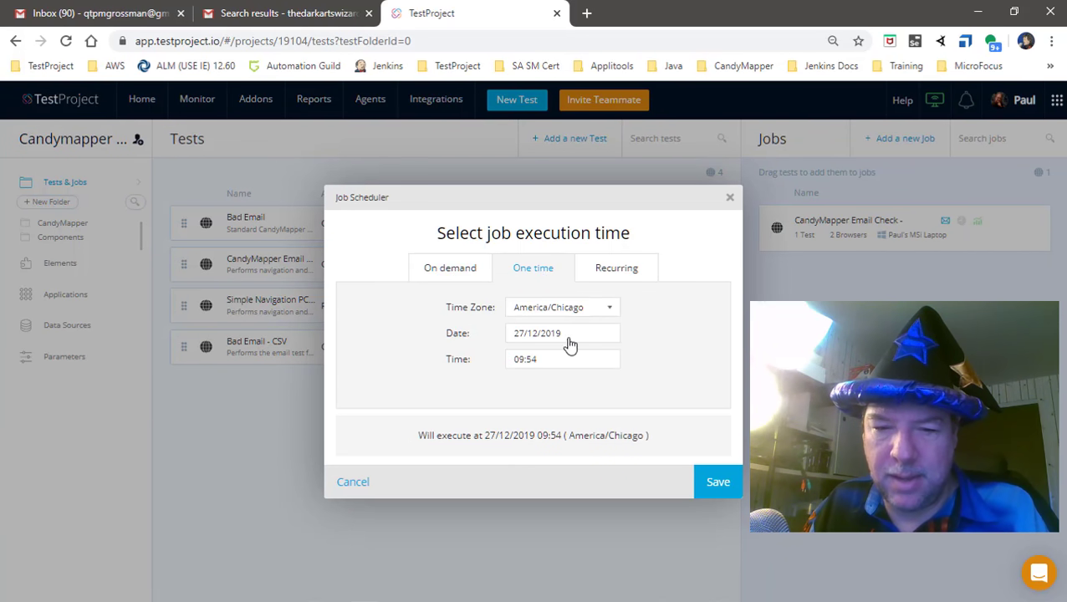
left_click(616, 267)
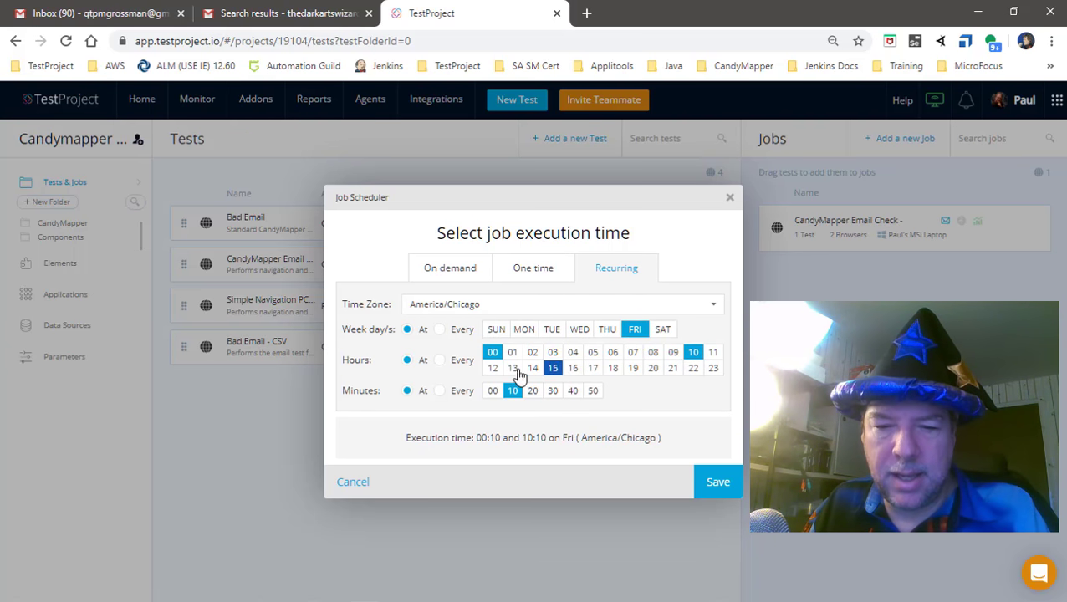
left_click(572, 391)
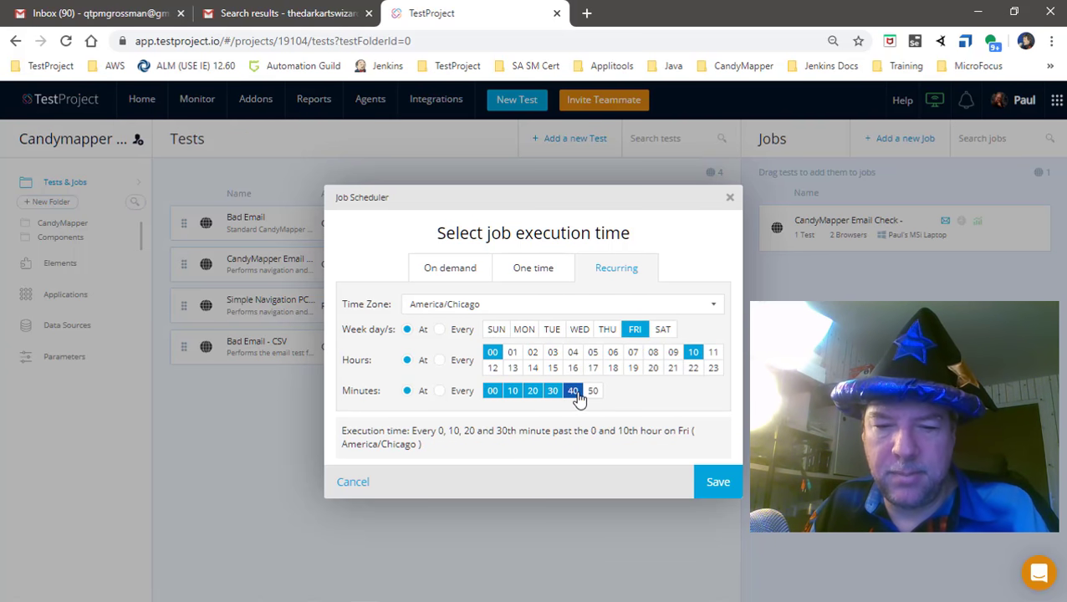
left_click(592, 390)
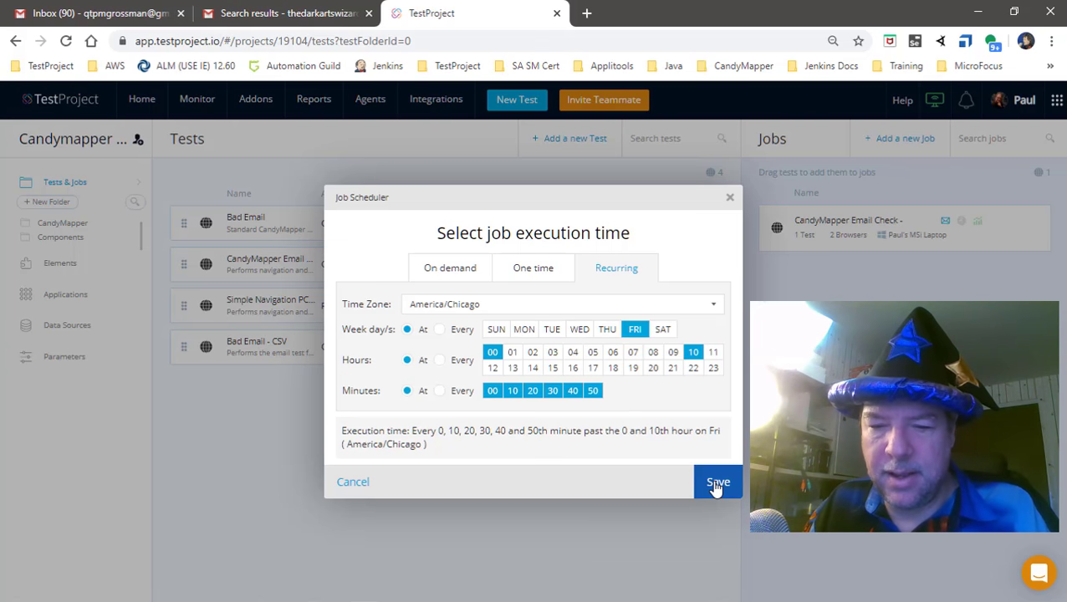
left_click(717, 481)
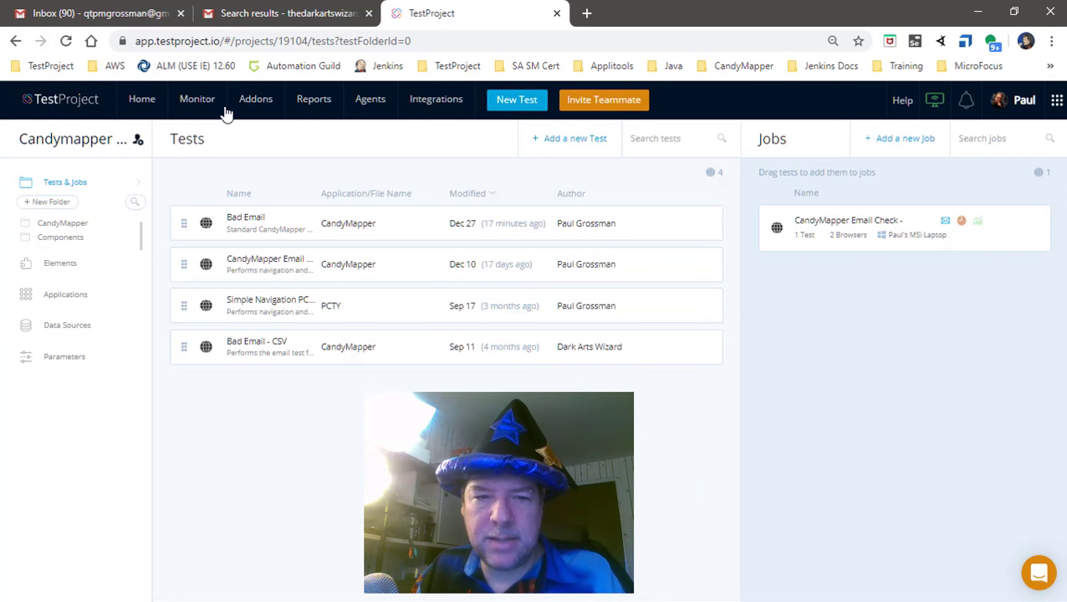
Watch the Monitor dashboard until the scheduled job launches an automated Chrome window
left_click(196, 99)
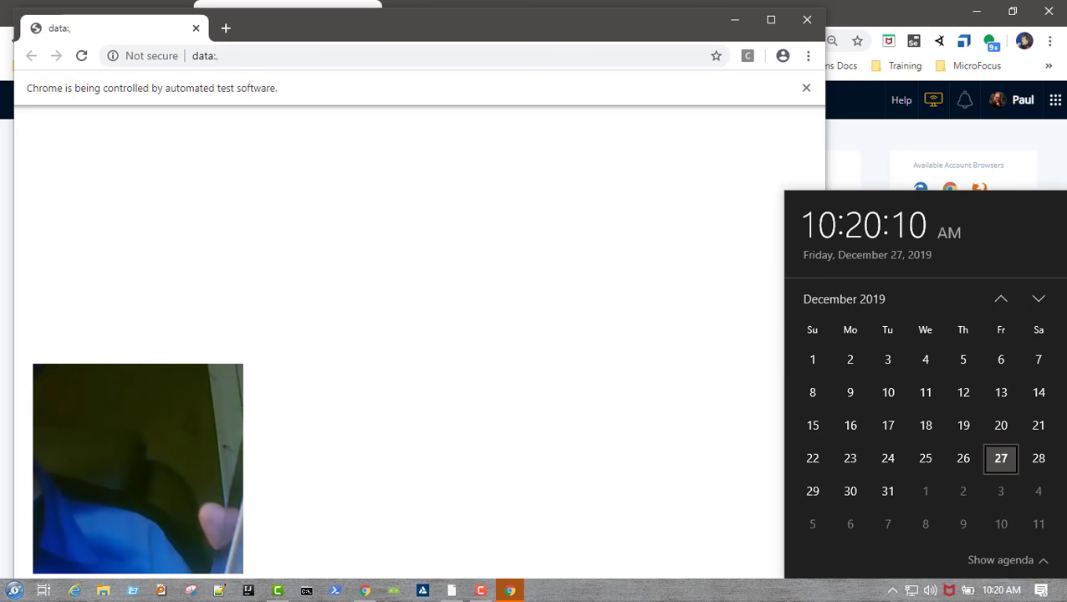
left_click(770, 19)
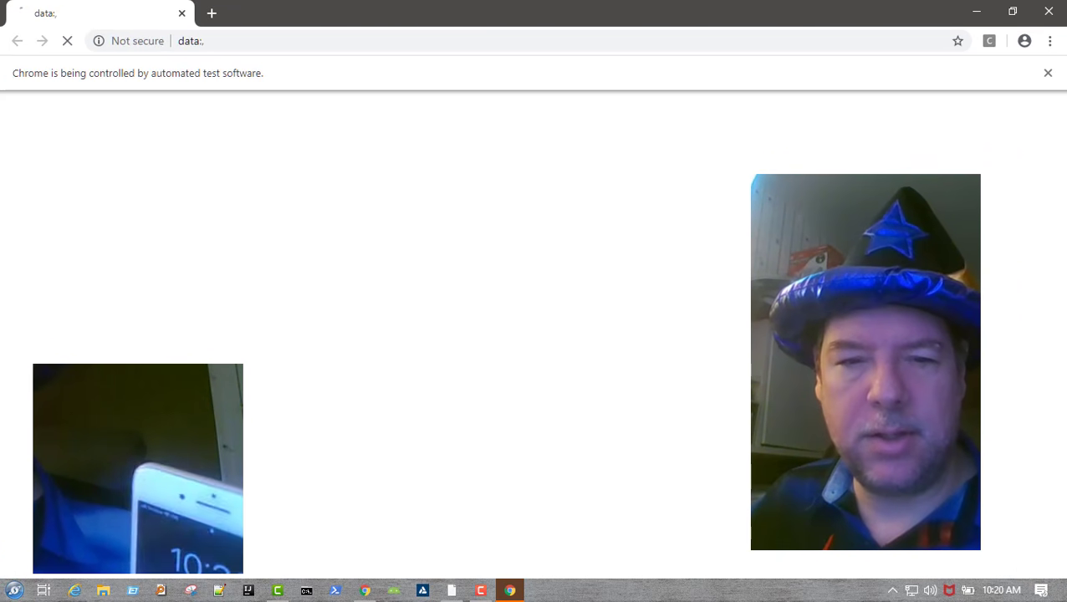
type("candymapper.com")
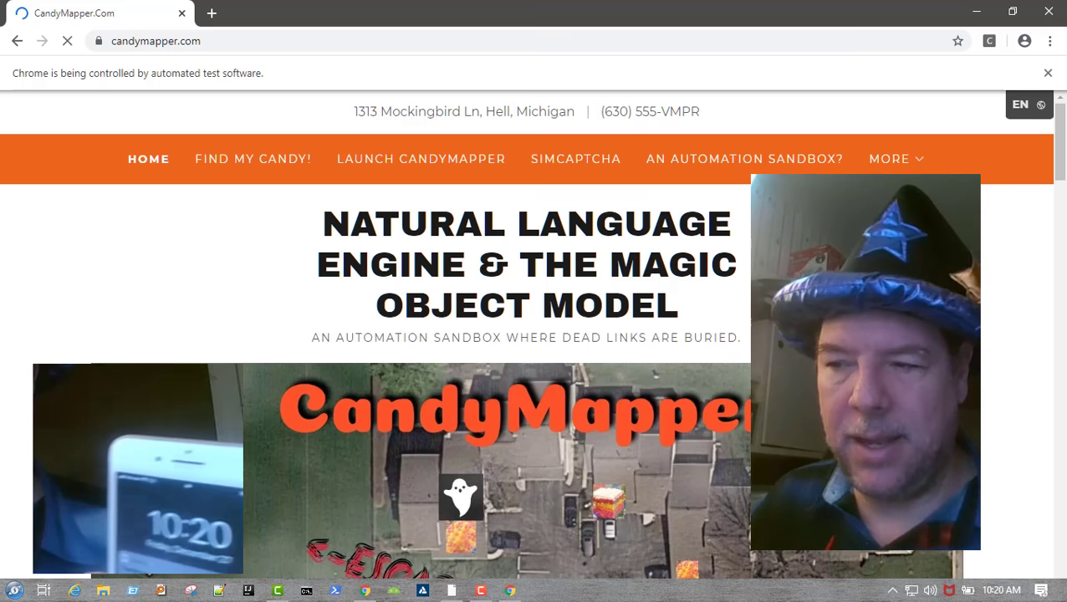
type("Paul")
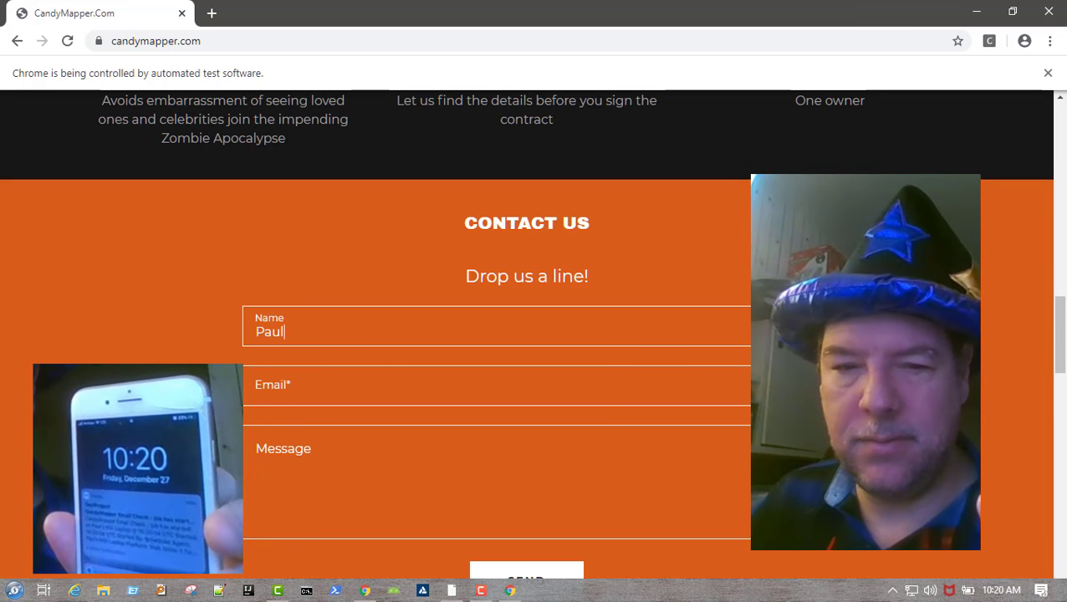
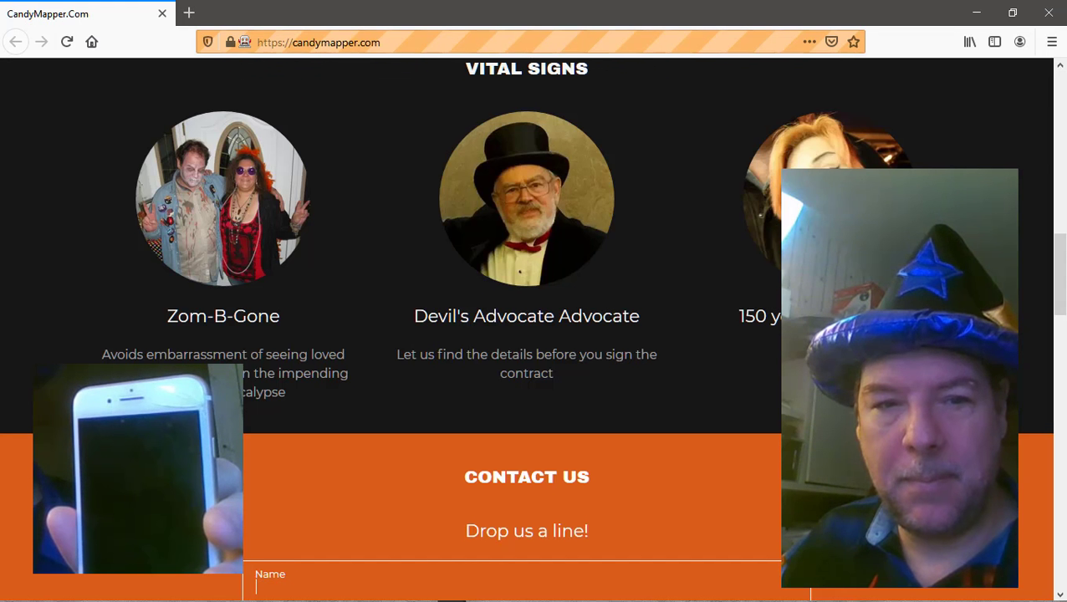
Watch the Firefox run enter Paul and send the contact form to the thank-you page
type("Paul")
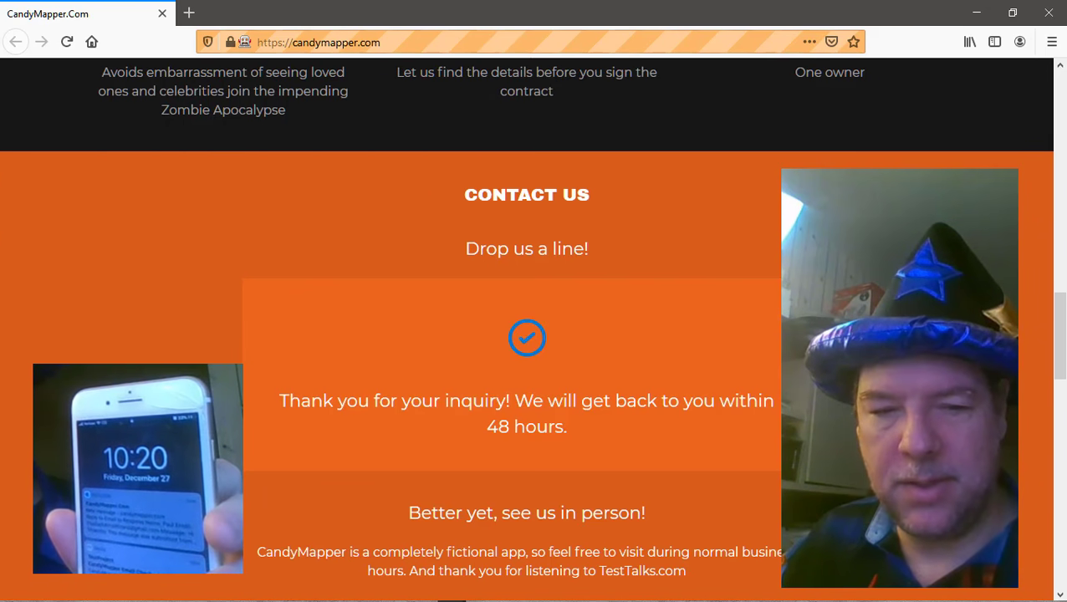
left_click(285, 13)
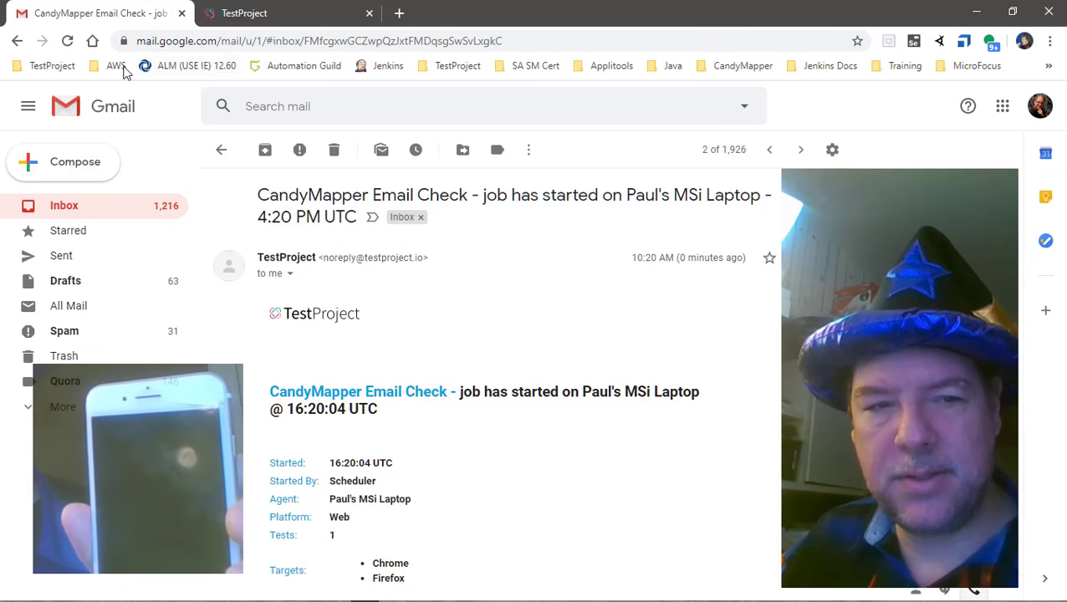
Open the newer 'Your TestProject report summary' email showing 50% passed and follow FULL REPORT
left_click(220, 149)
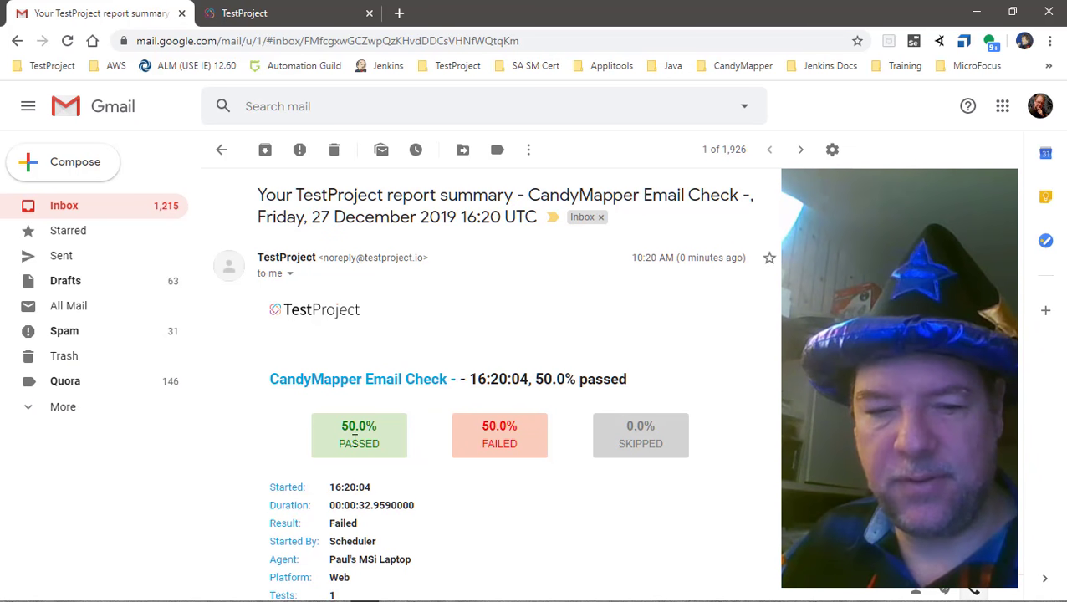
scroll("down", 3)
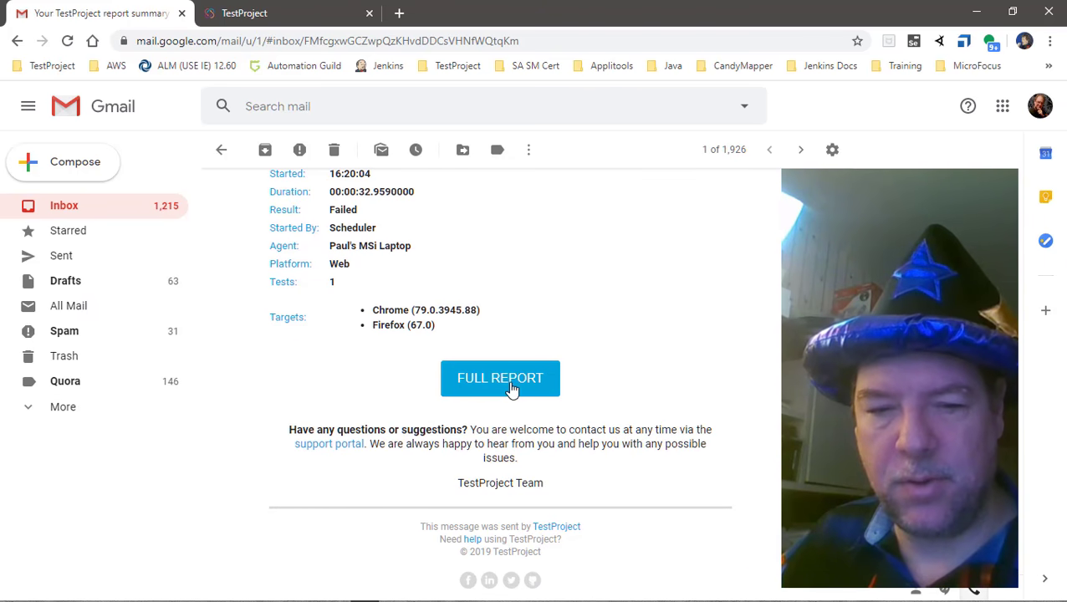
left_click(500, 378)
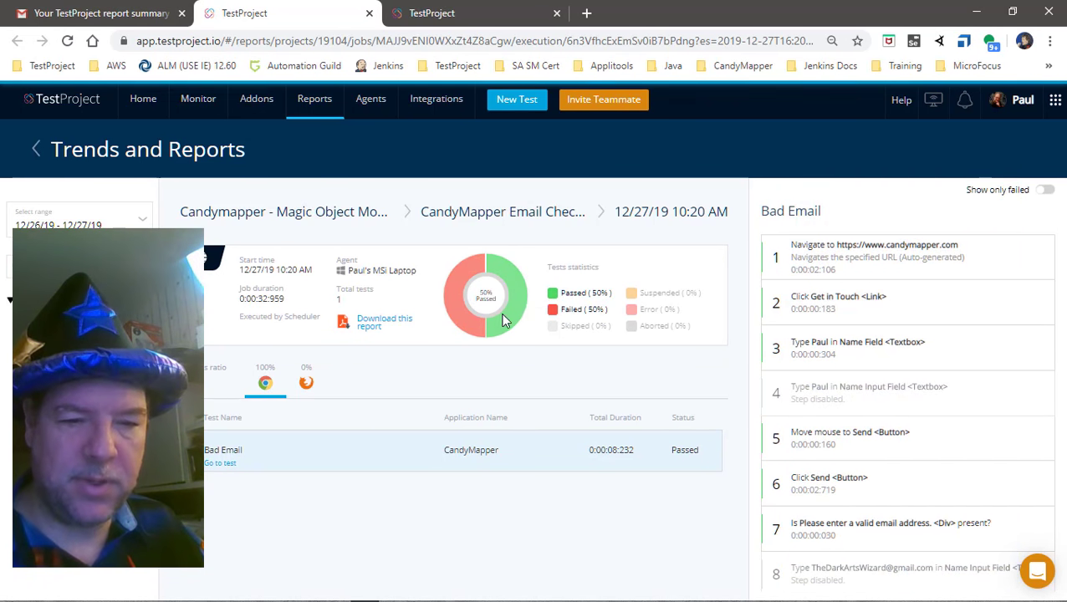
Expand Firefox's failed step 5 and read its MoveTargetOutOfBoundsException message
scroll("down", 3)
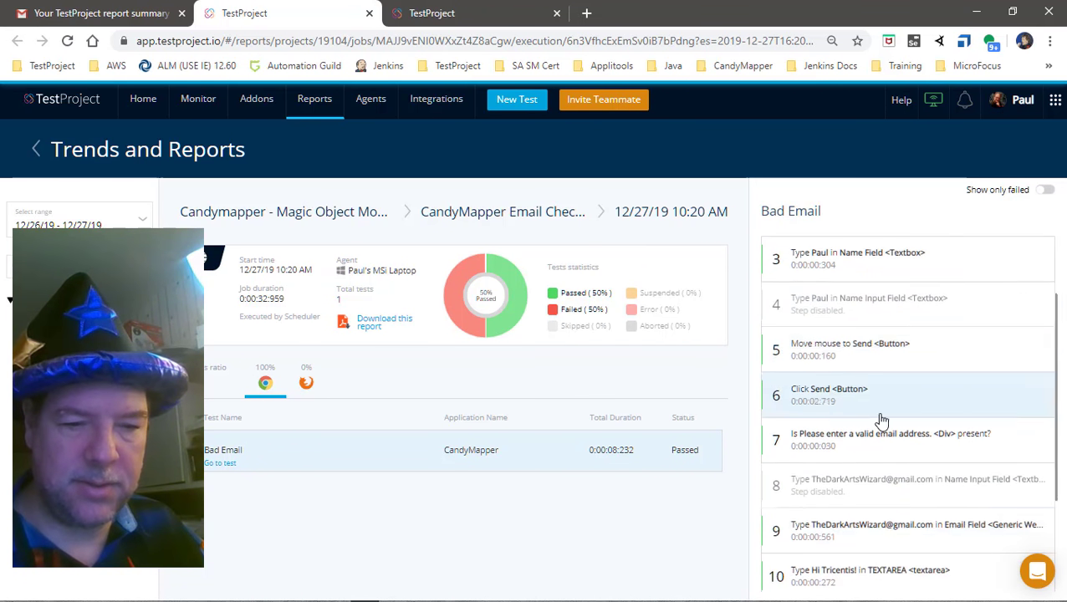
scroll("down", 3)
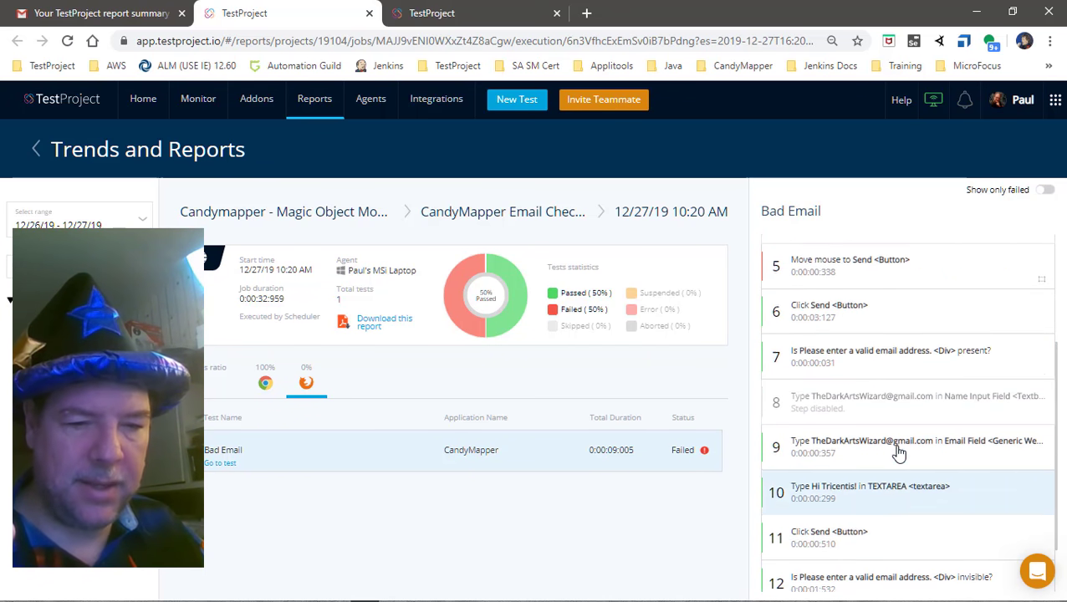
left_click(849, 259)
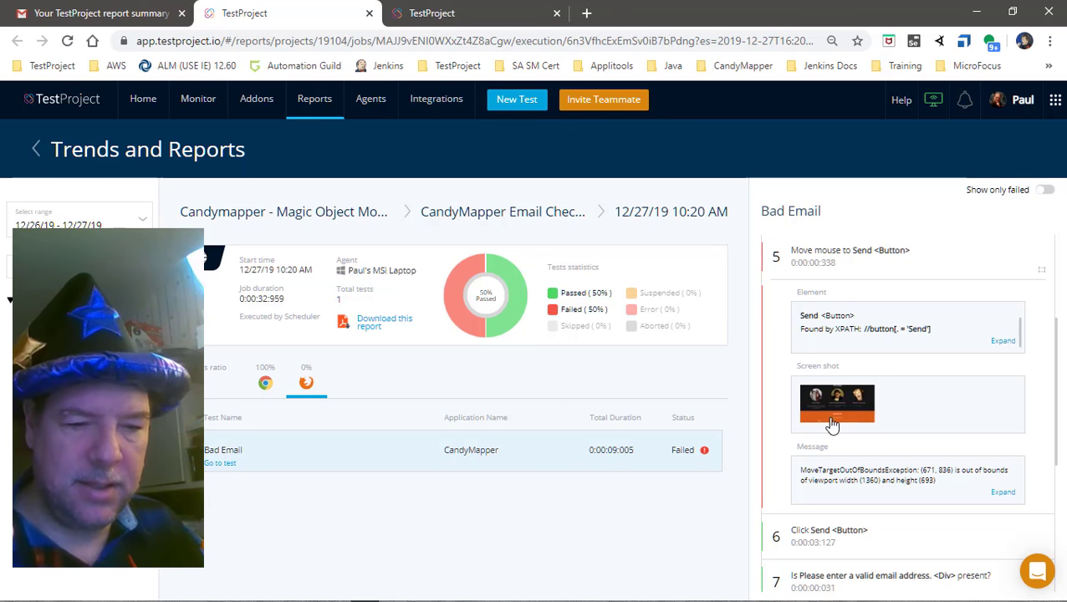
left_click(1002, 492)
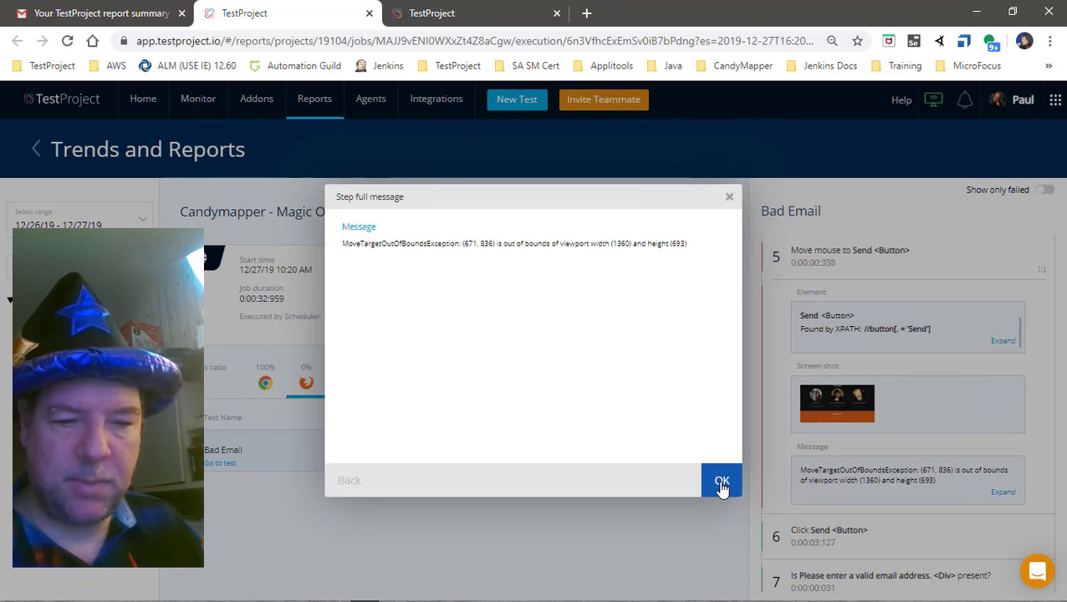
left_click(720, 481)
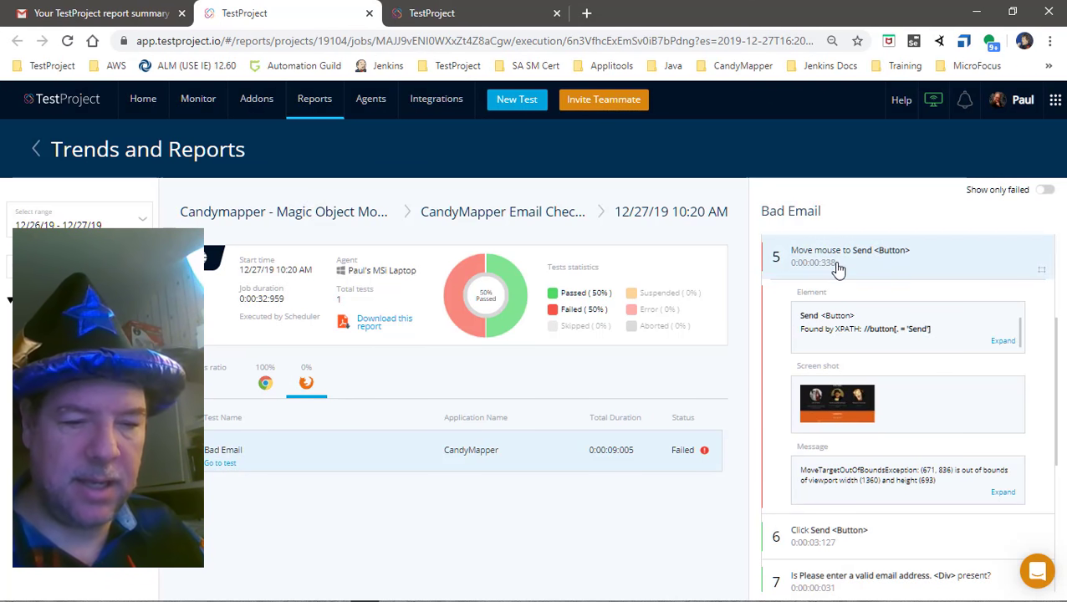